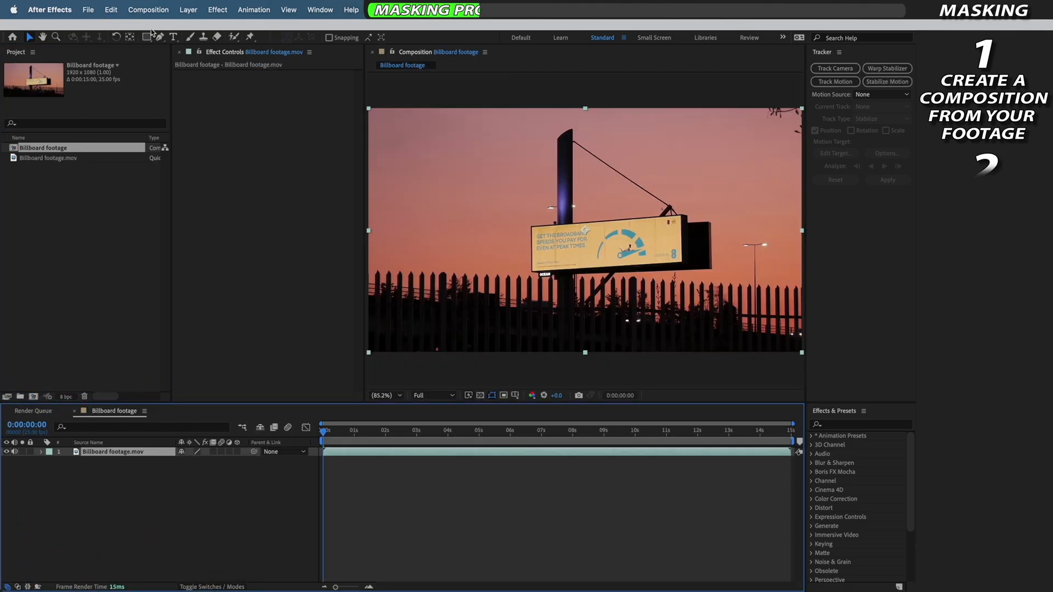
# - Draw a Pen mask around the poster and set its mode to Subtract
pyautogui.click(161, 37)
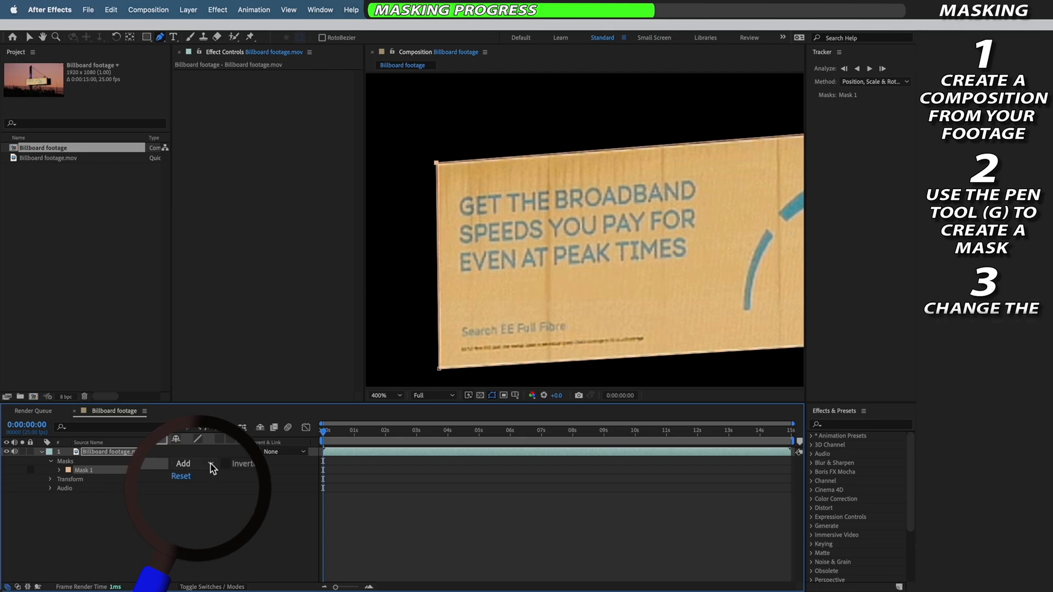
pyautogui.click(195, 463)
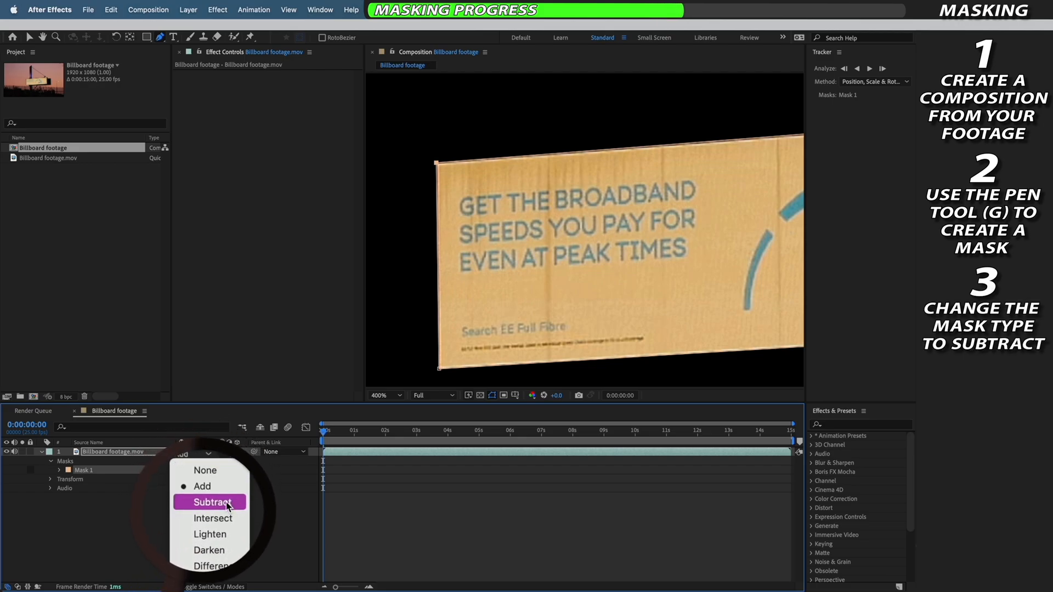
pyautogui.click(211, 502)
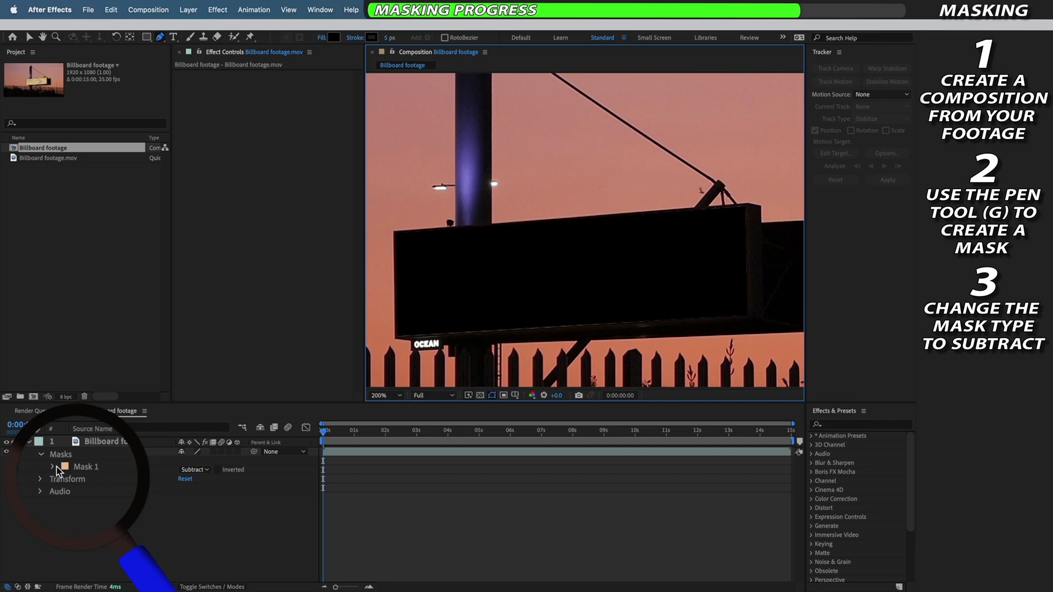
pyautogui.click(53, 466)
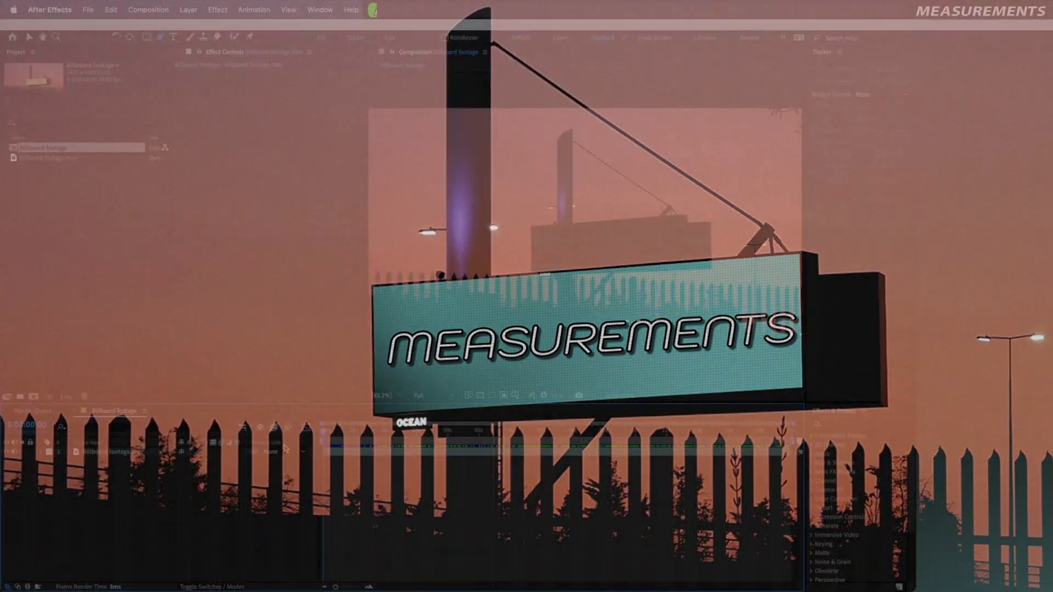
# - Turn on rulers from the View menu and drag guides to box the billboard face
pyautogui.click(288, 9)
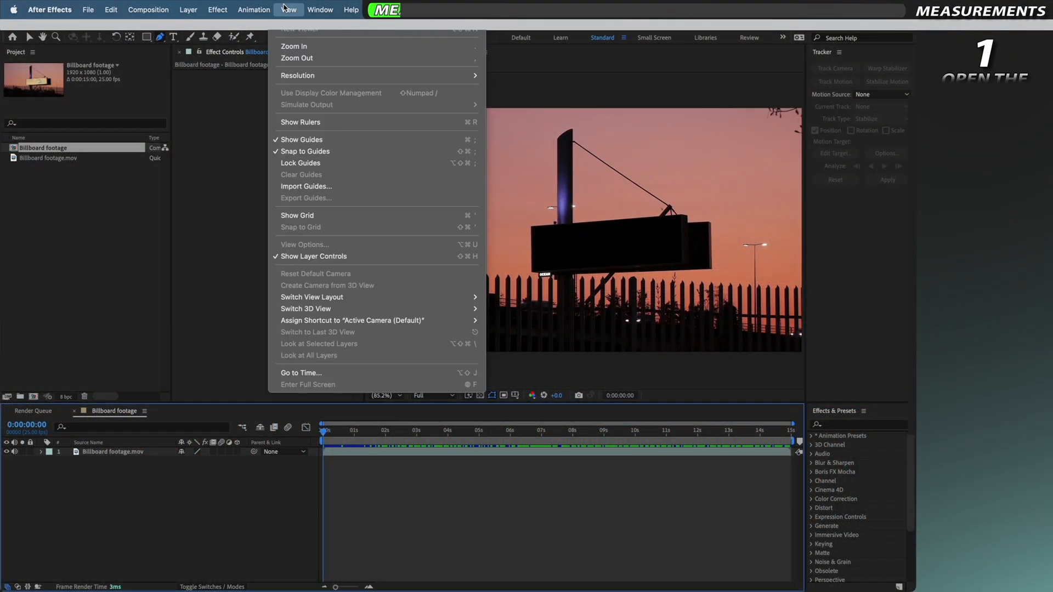
pyautogui.click(300, 121)
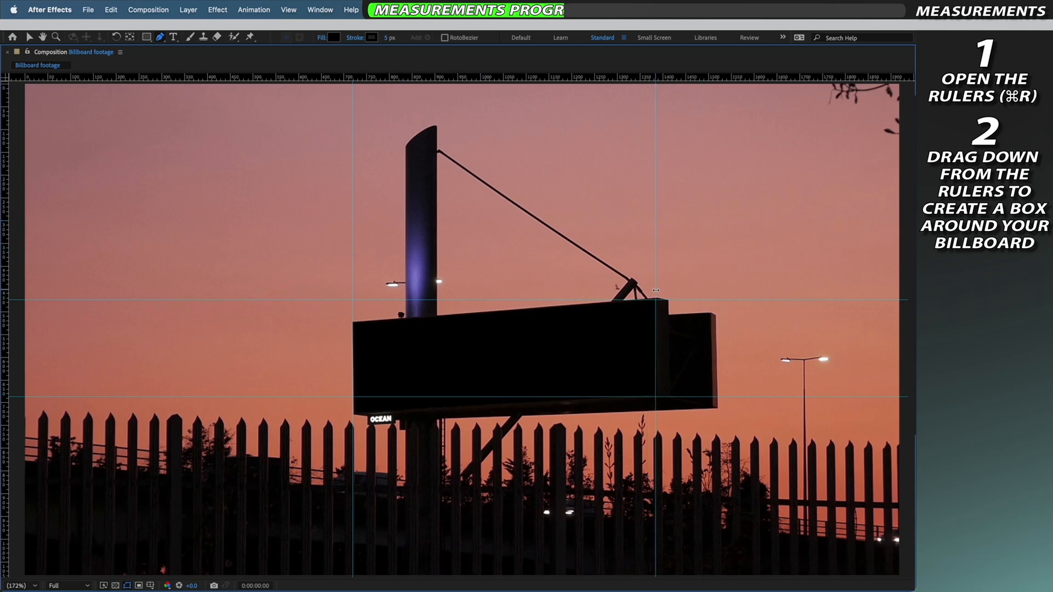
pyautogui.click(30, 37)
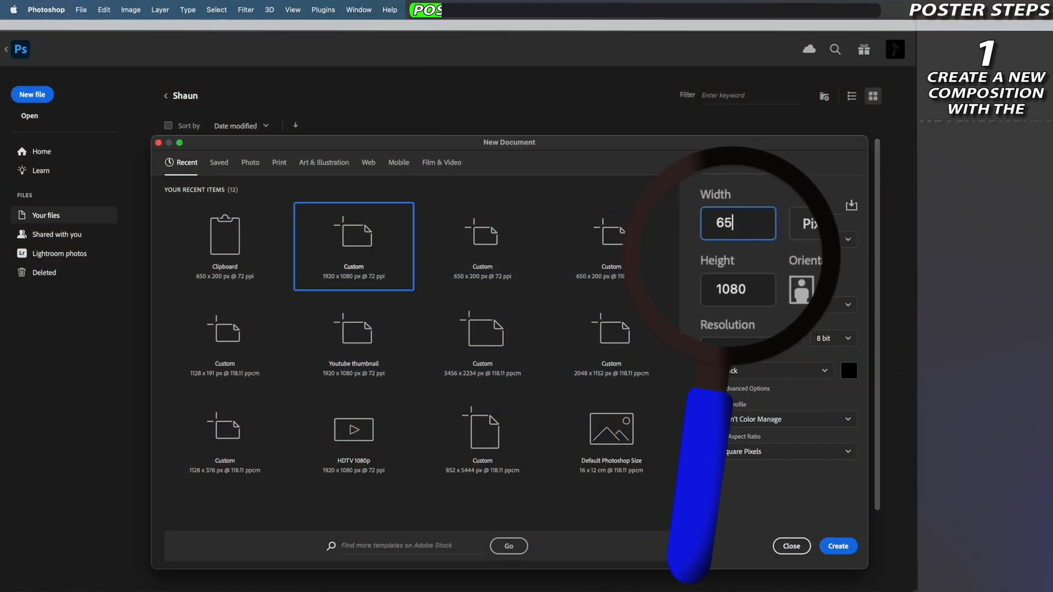
# - Create a black 650 × 200 px document and switch to the Glowing Eyes thumbnail
pyautogui.click(736, 288)
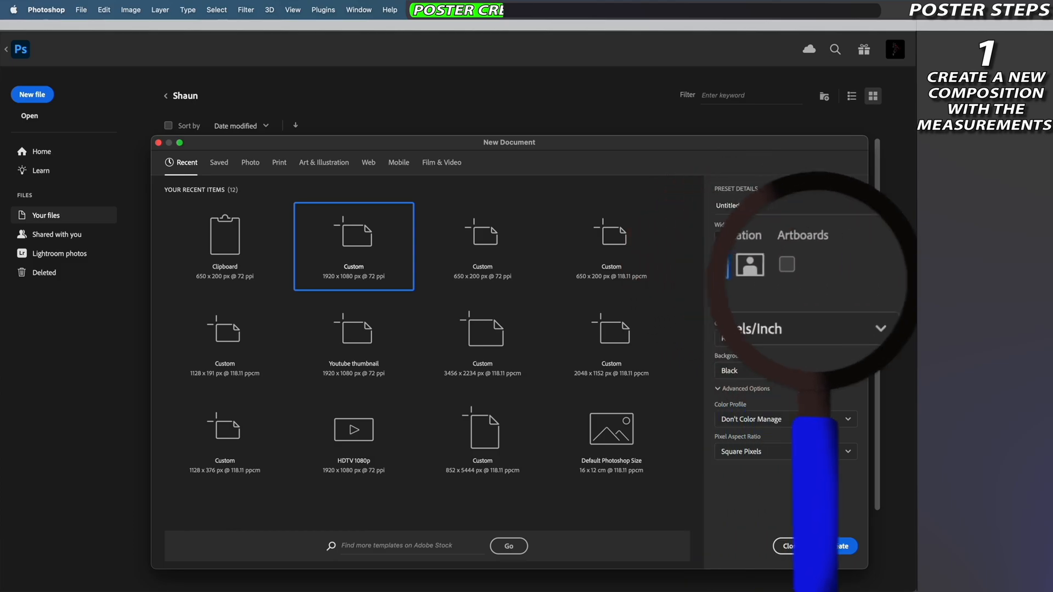
pyautogui.click(840, 546)
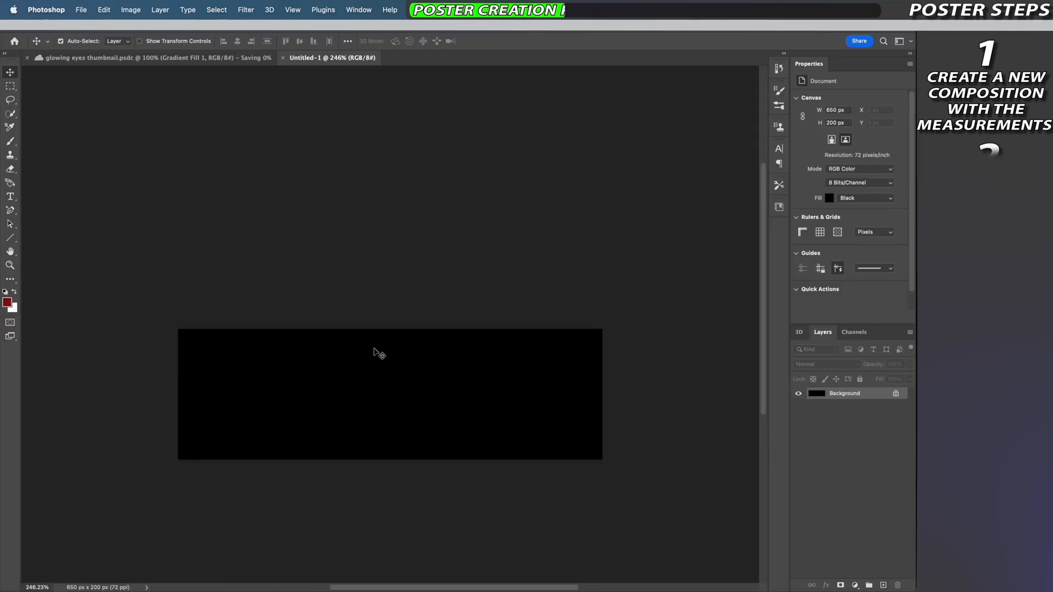
pyautogui.click(104, 57)
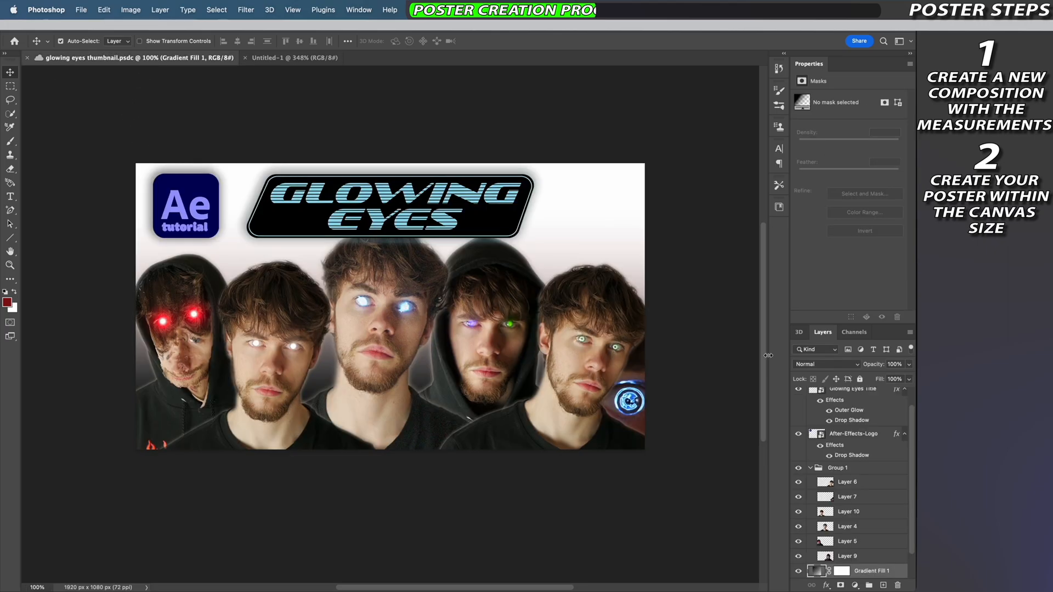
# - Bring the title and face layers into Untitled-1 and adjust the hooded red-eyed face
pyautogui.click(266, 57)
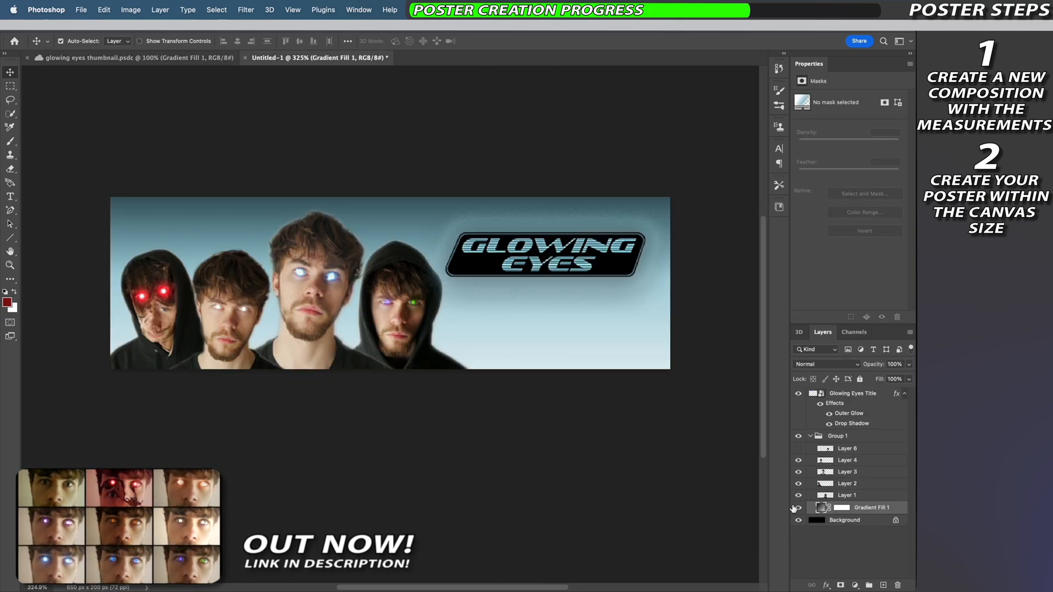
pyautogui.click(847, 448)
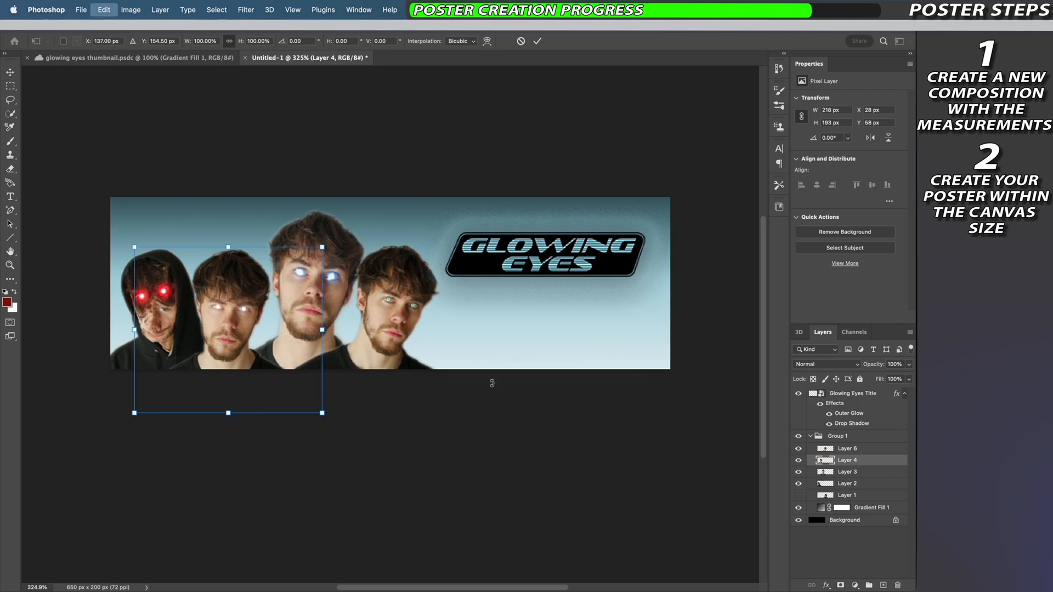
pyautogui.click(847, 448)
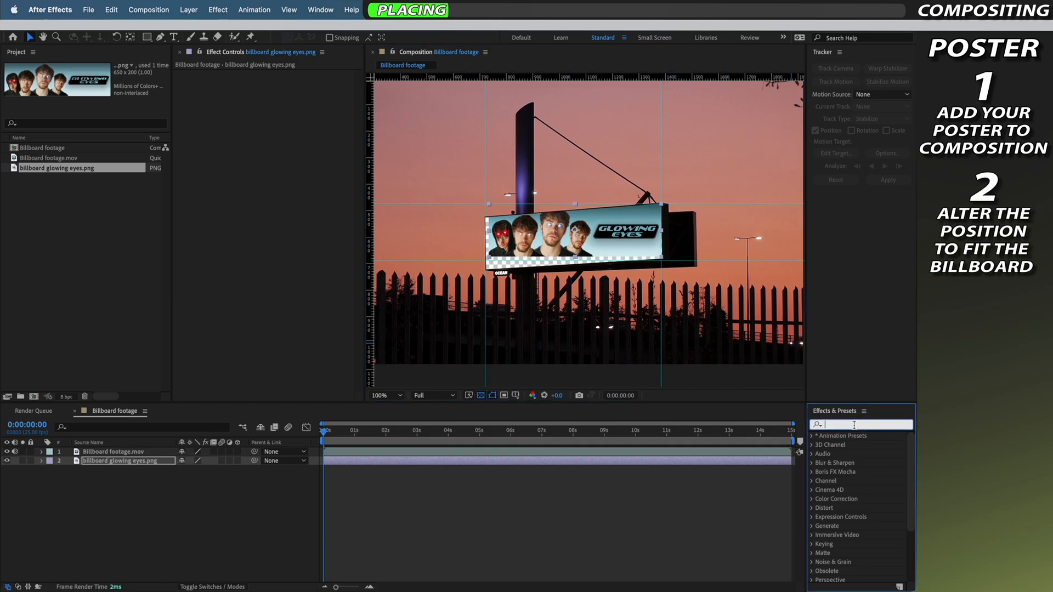
# - Search Effects & Presets for 'mesh' to warp the poster layer
pyautogui.write('mesh wa')
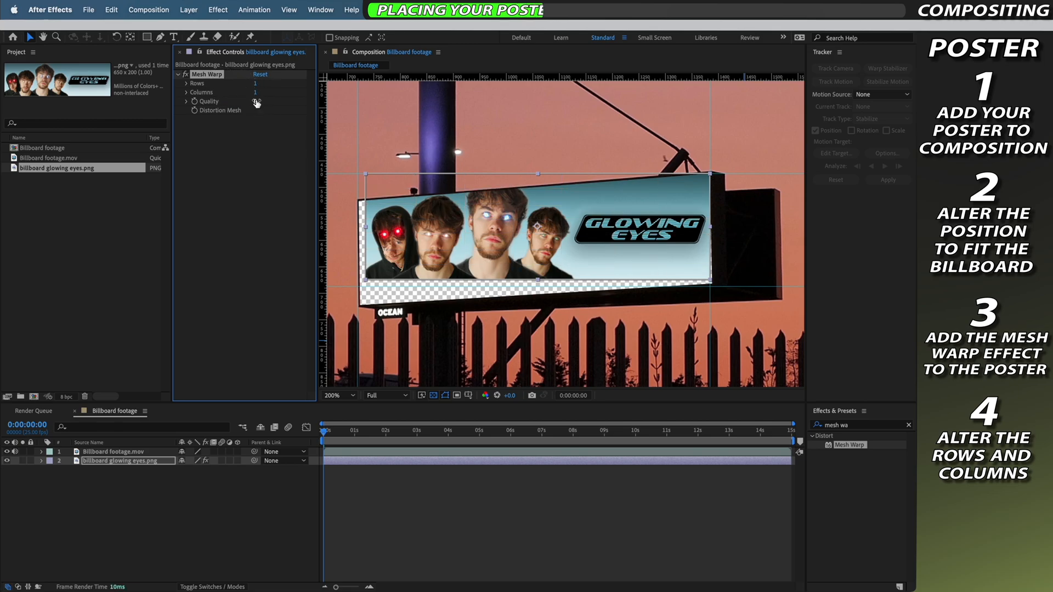
# - Raise Mesh Warp quality to 10 and drag the bottom-left corner onto the billboard
pyautogui.moveTo(255, 101); pyautogui.dragTo(297, 111)
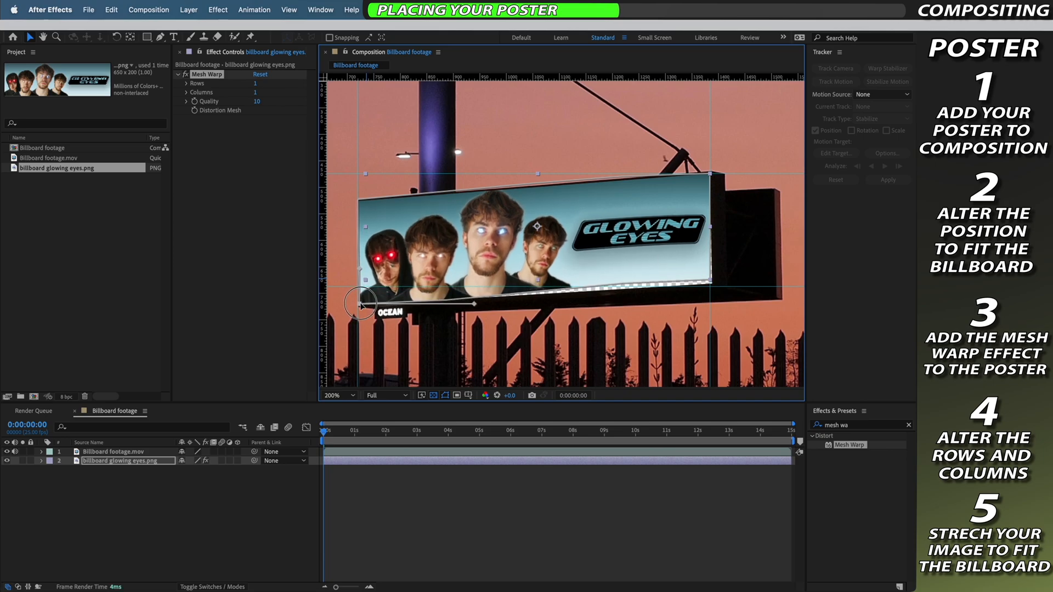
pyautogui.moveTo(363, 303); pyautogui.dragTo(470, 302)
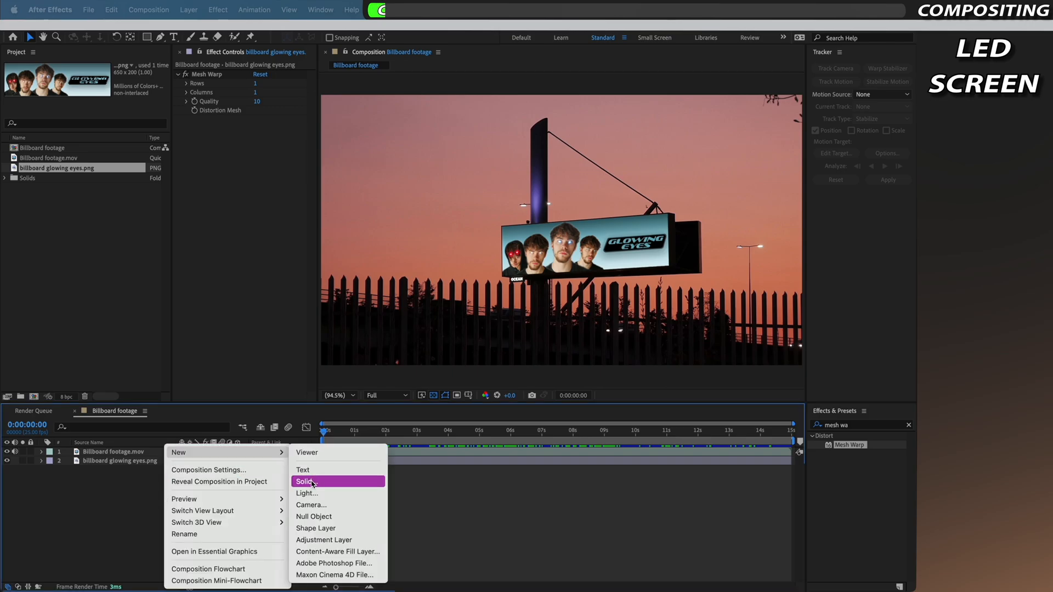
# - Add a 650 × 200 px solid coloured dark grey 4C4C4C
pyautogui.click(305, 482)
pyautogui.write('20')
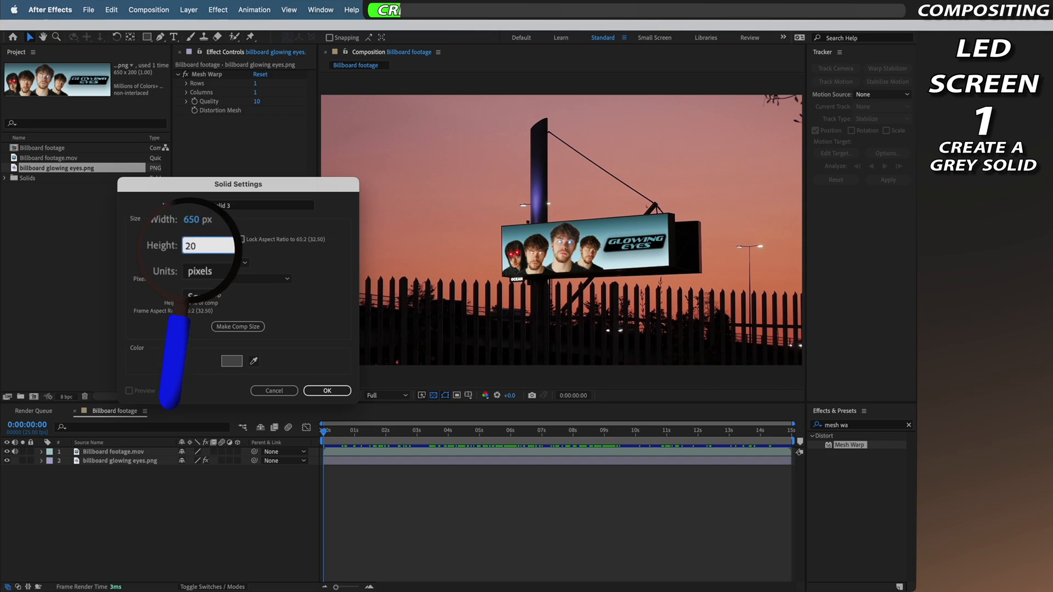
pyautogui.click(230, 361)
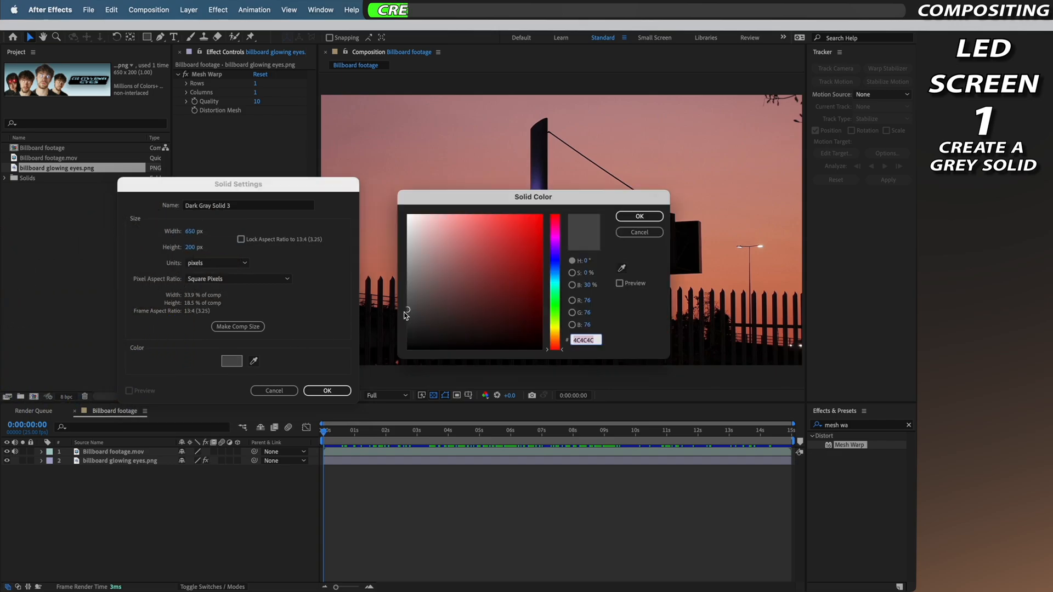
pyautogui.click(406, 311)
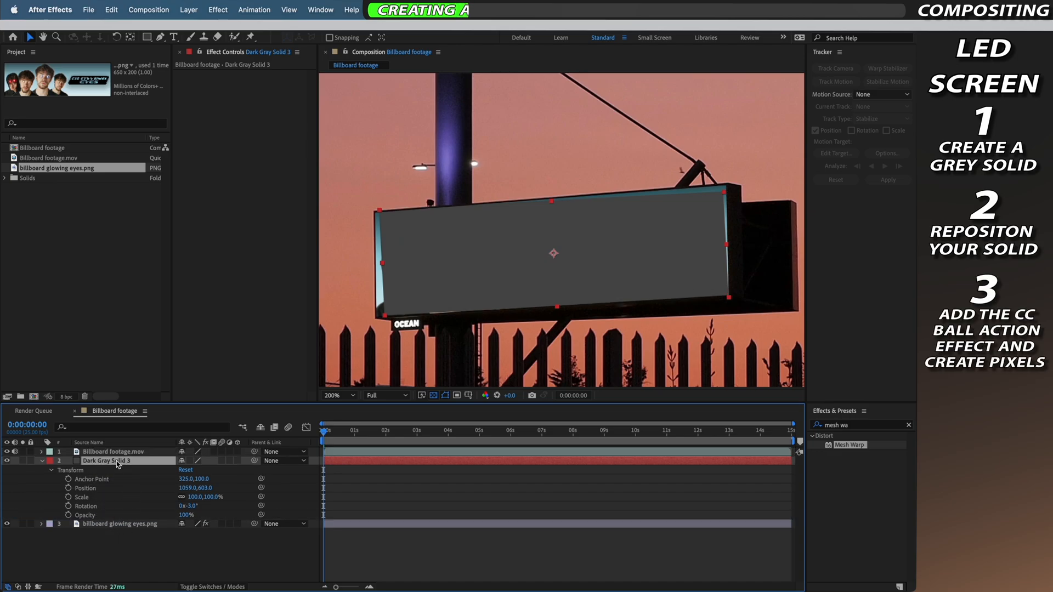
# - Apply CC Ball Action to the grey solid and shrink Ball Size to 37
pyautogui.write('ball')
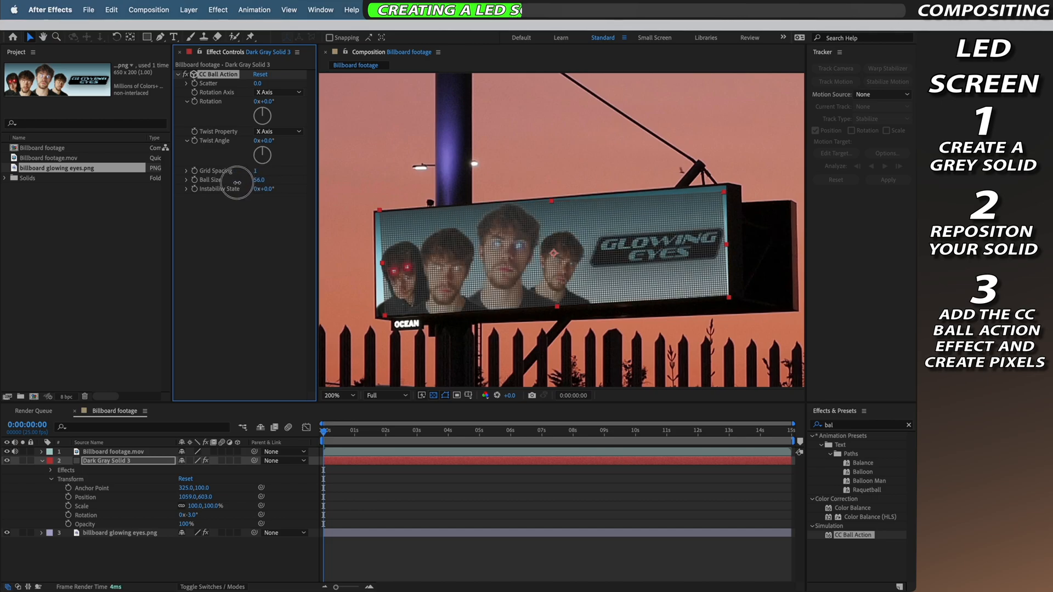
pyautogui.moveTo(258, 179); pyautogui.dragTo(251, 179)
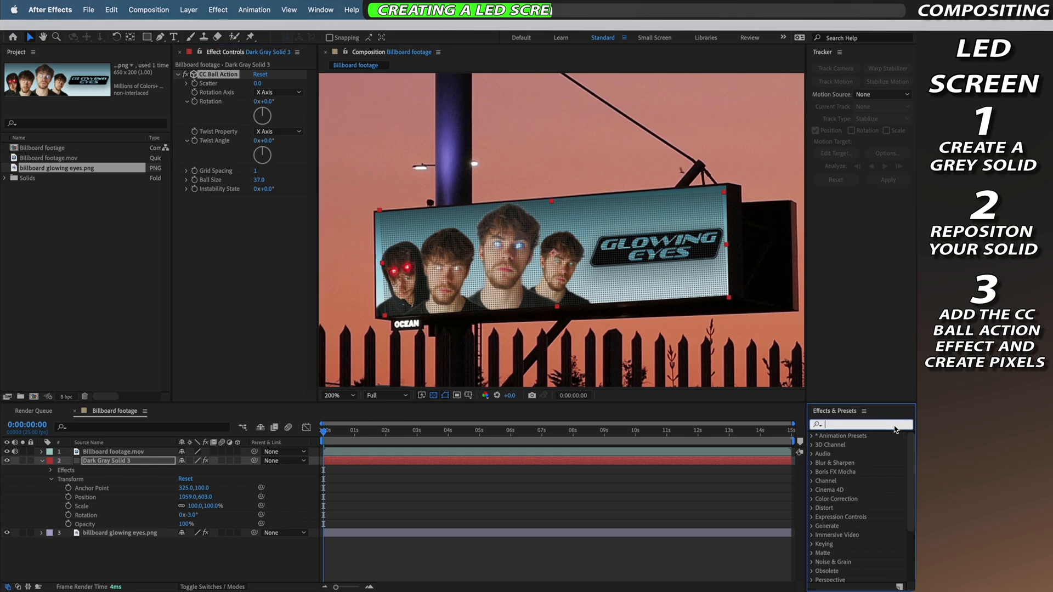
pyautogui.write('mesh')
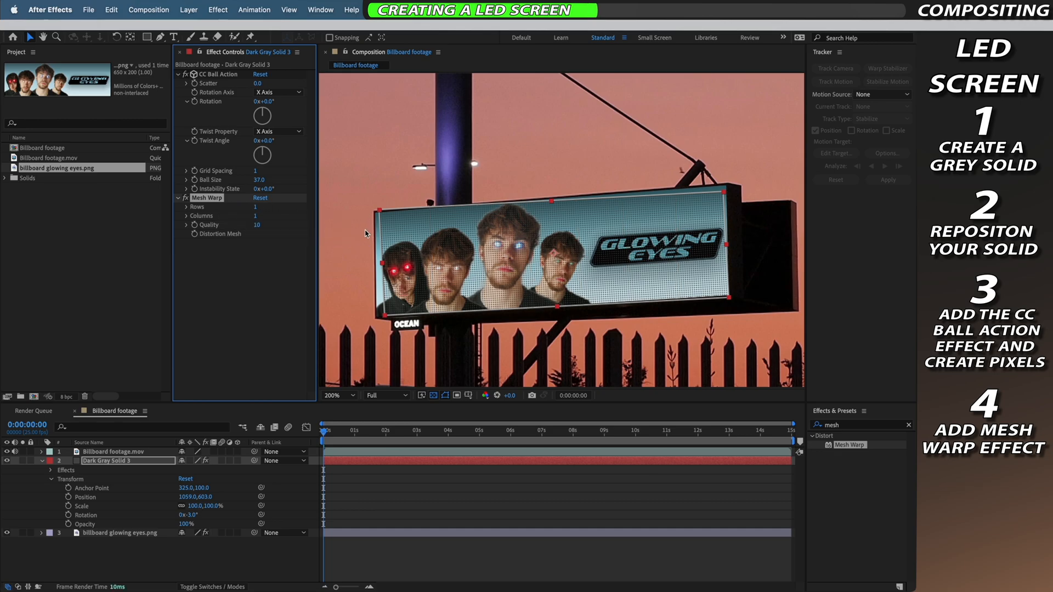
# - Drag the LED layer's top-left and bottom-right mesh corners onto the billboard corners
pyautogui.click(339, 395)
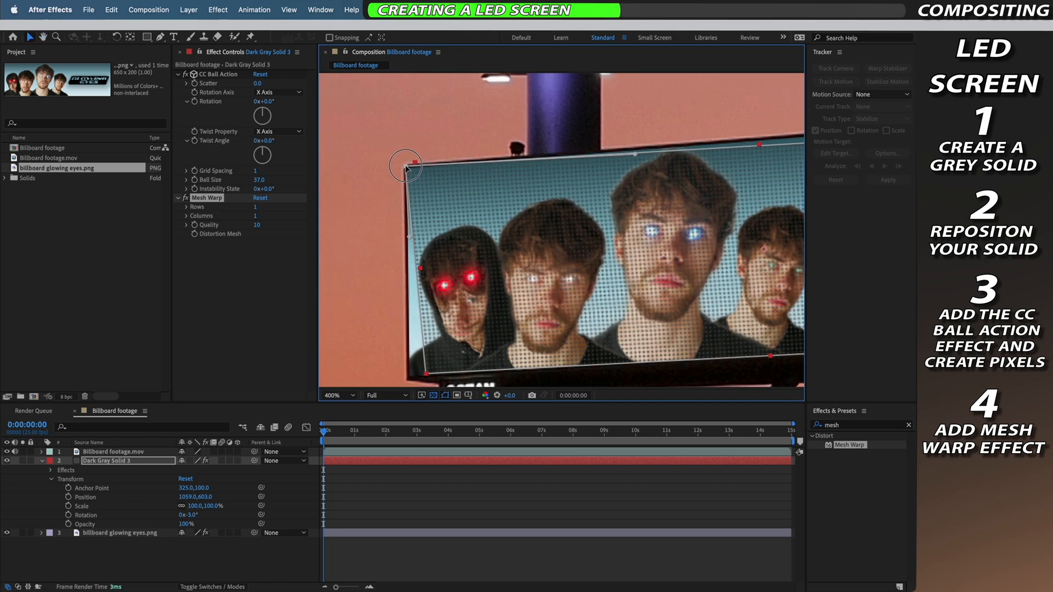
pyautogui.moveTo(407, 166); pyautogui.dragTo(634, 150)
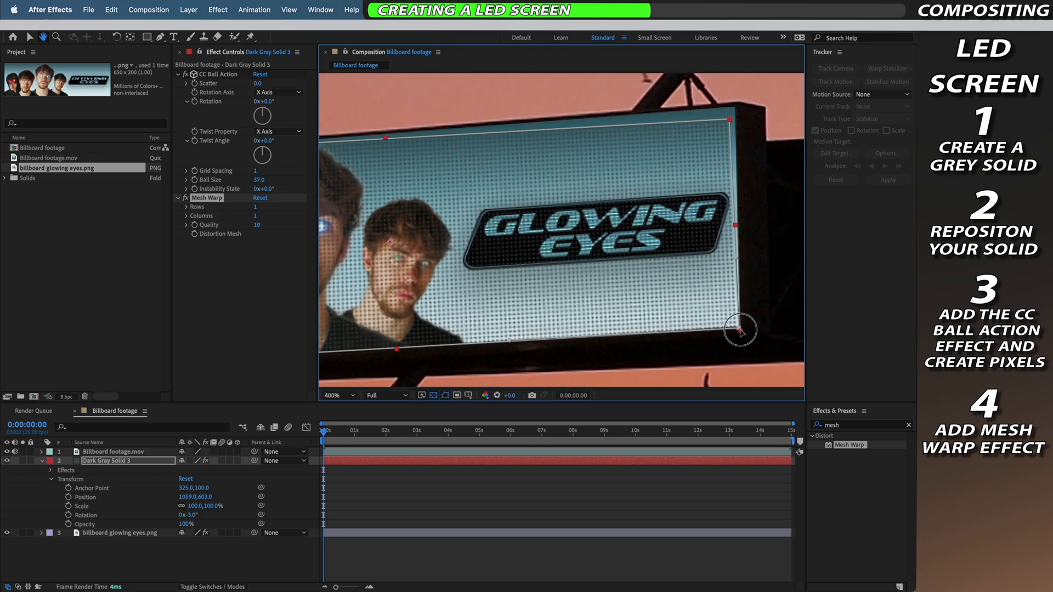
pyautogui.moveTo(740, 329); pyautogui.dragTo(737, 104)
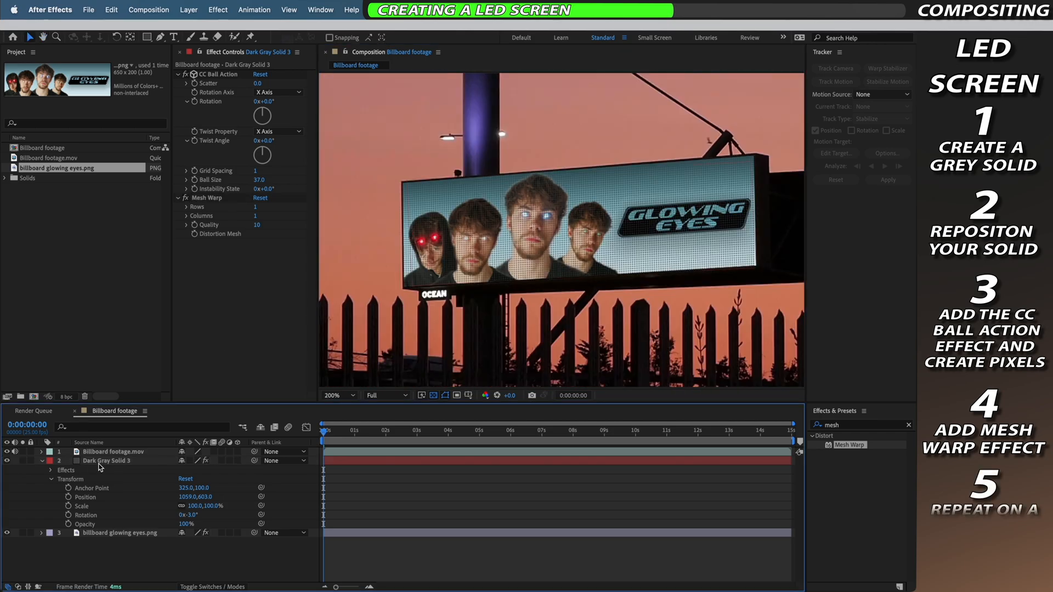
pyautogui.rightClick(110, 460)
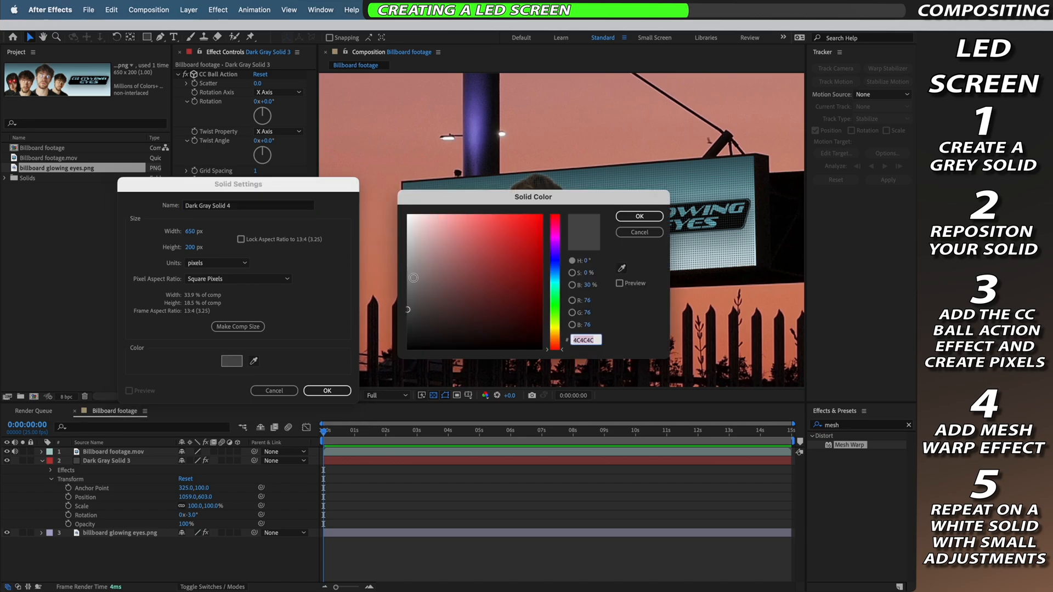
# - Create a white solid and select the grey solid layer to match its placement
pyautogui.click(637, 216)
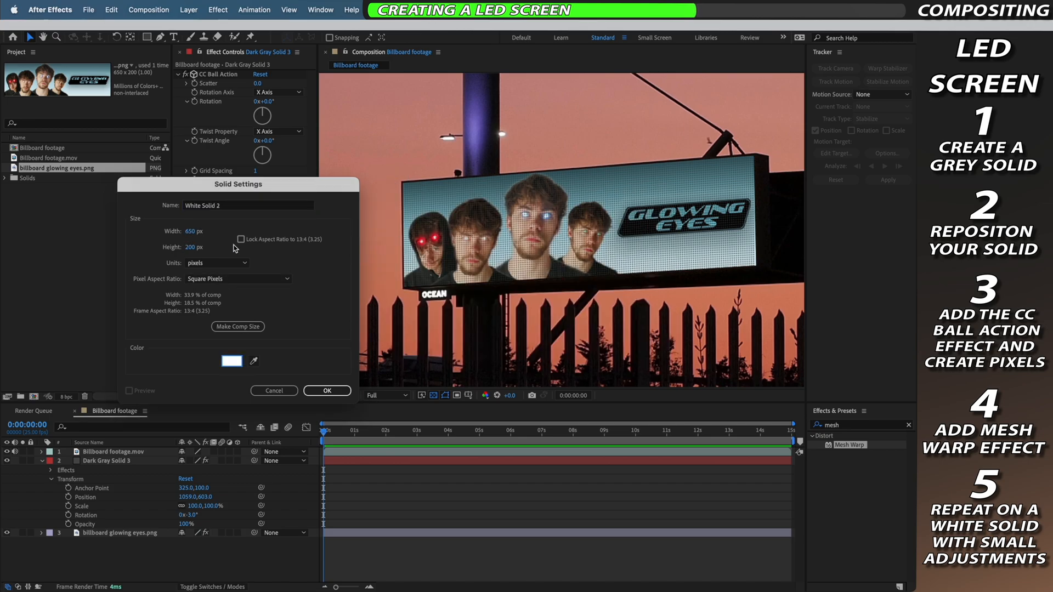
pyautogui.click(326, 391)
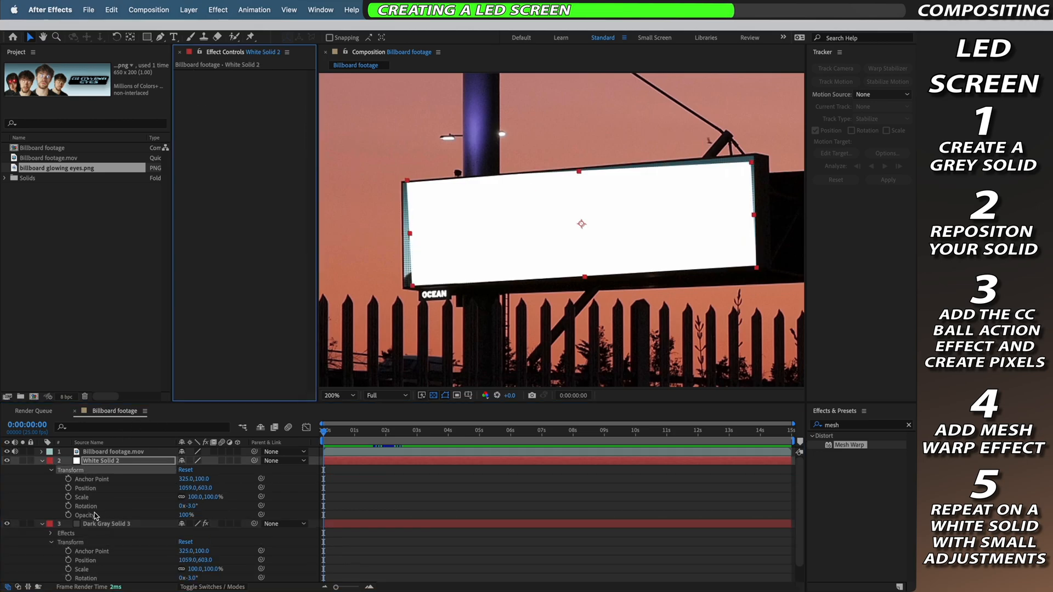
pyautogui.click(105, 523)
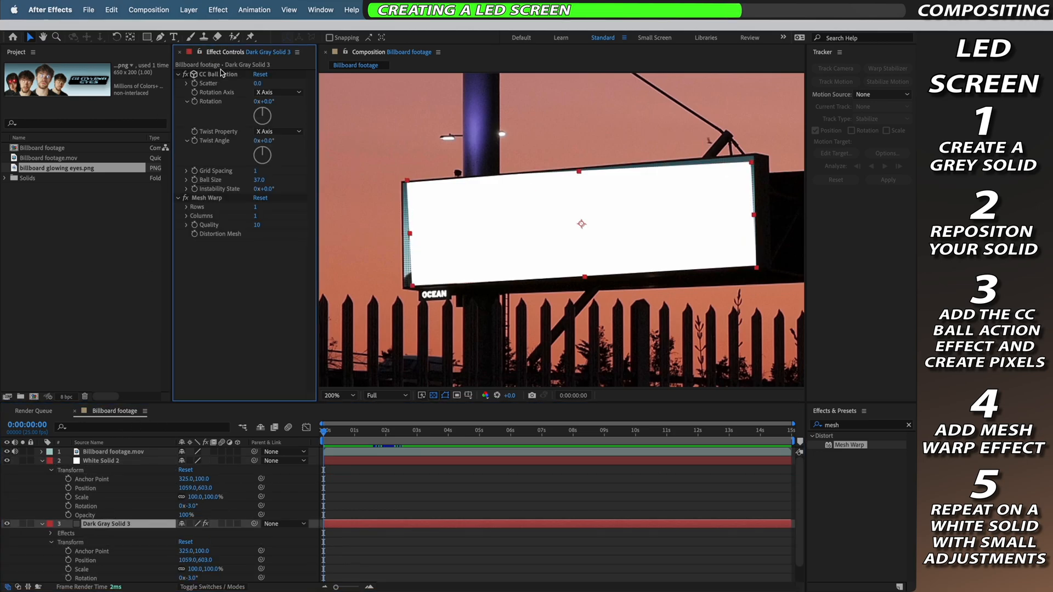
# - Paste CC Ball Action and Mesh Warp onto White Solid 2, with Ball Size 15 and Position 1058,602
pyautogui.click(206, 198)
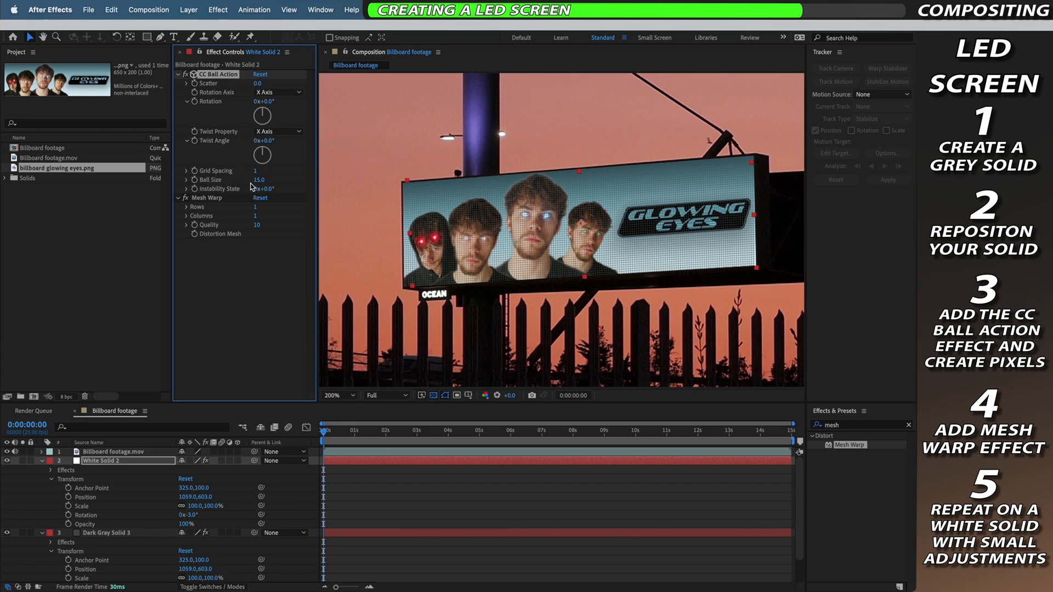
pyautogui.moveTo(105, 507)
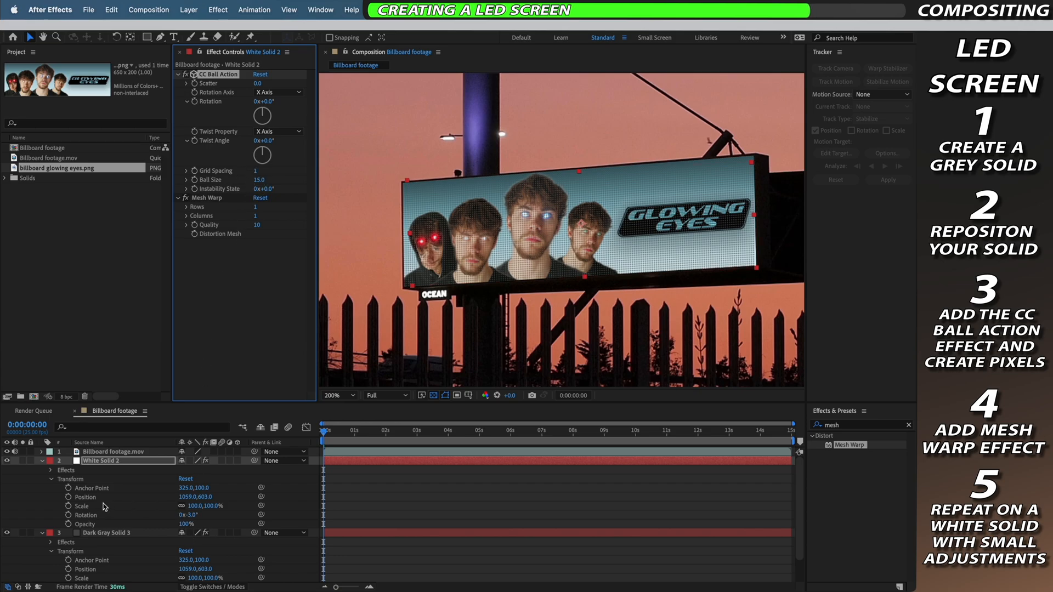
pyautogui.click(85, 497)
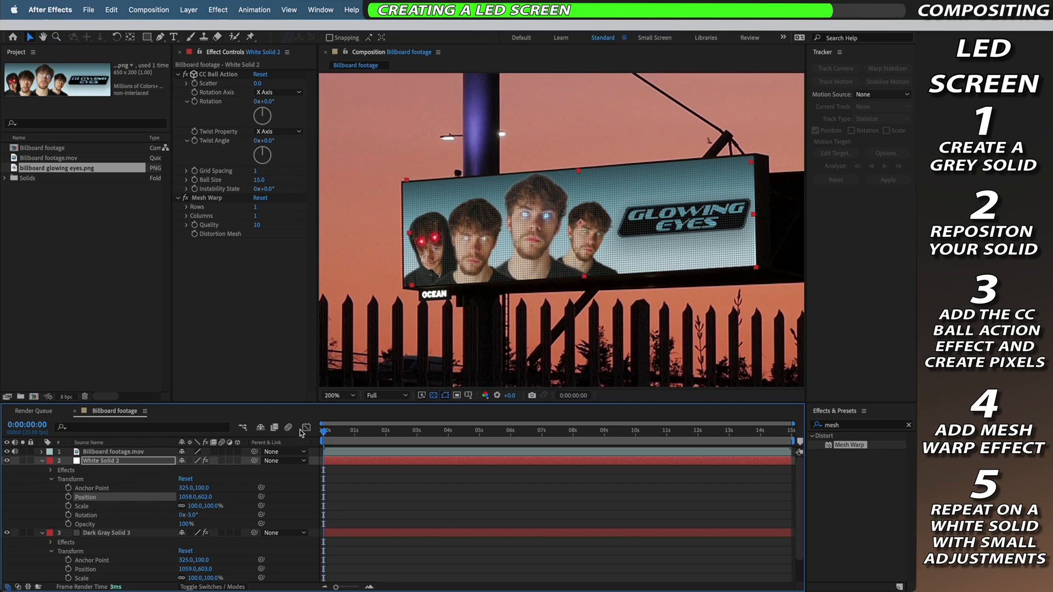
pyautogui.click(338, 395)
pyautogui.write(' wa')
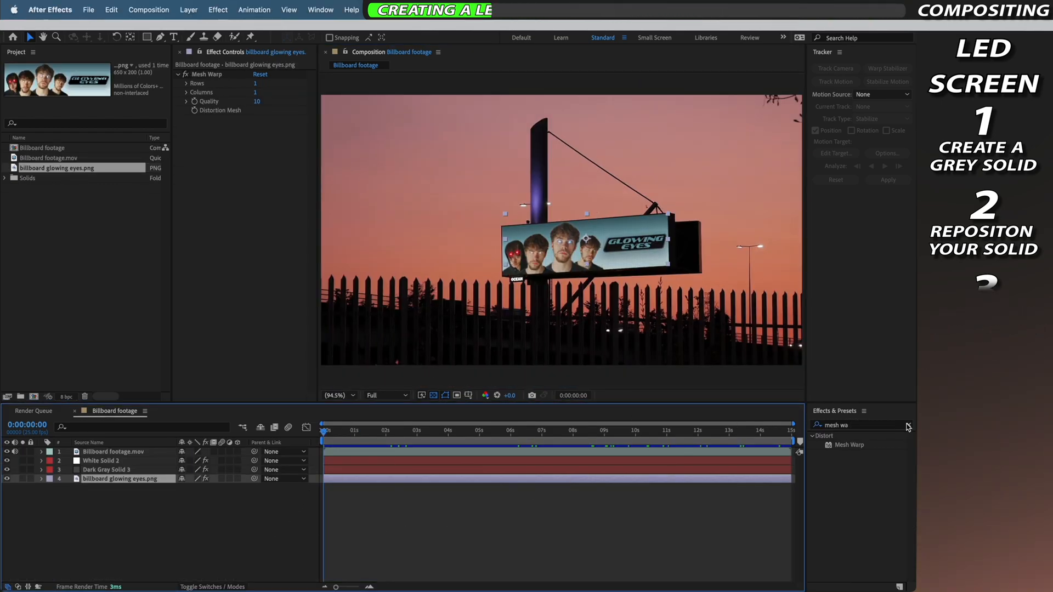
# - Apply Glow to the Glowing Eyes poster, raising Glow Threshold and setting Glow Radius to 46
pyautogui.click(859, 424)
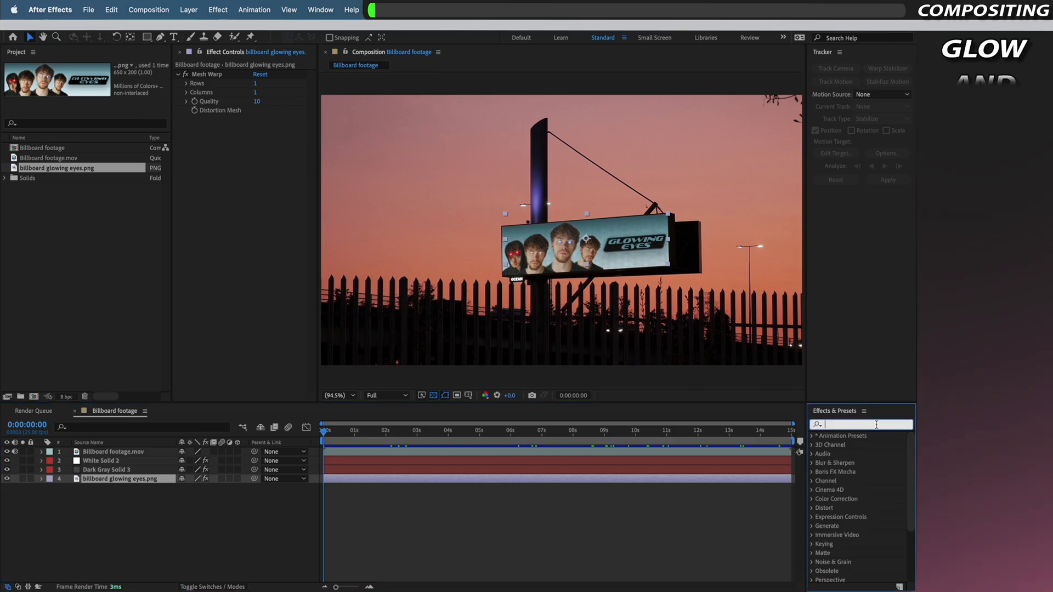
pyautogui.write('glow')
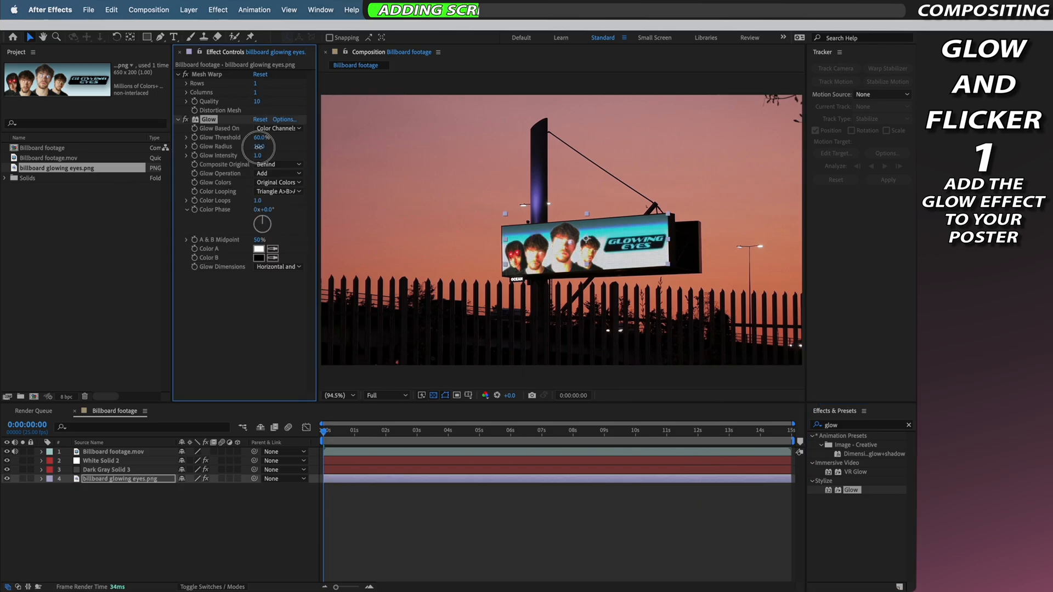
pyautogui.moveTo(258, 146); pyautogui.dragTo(268, 146)
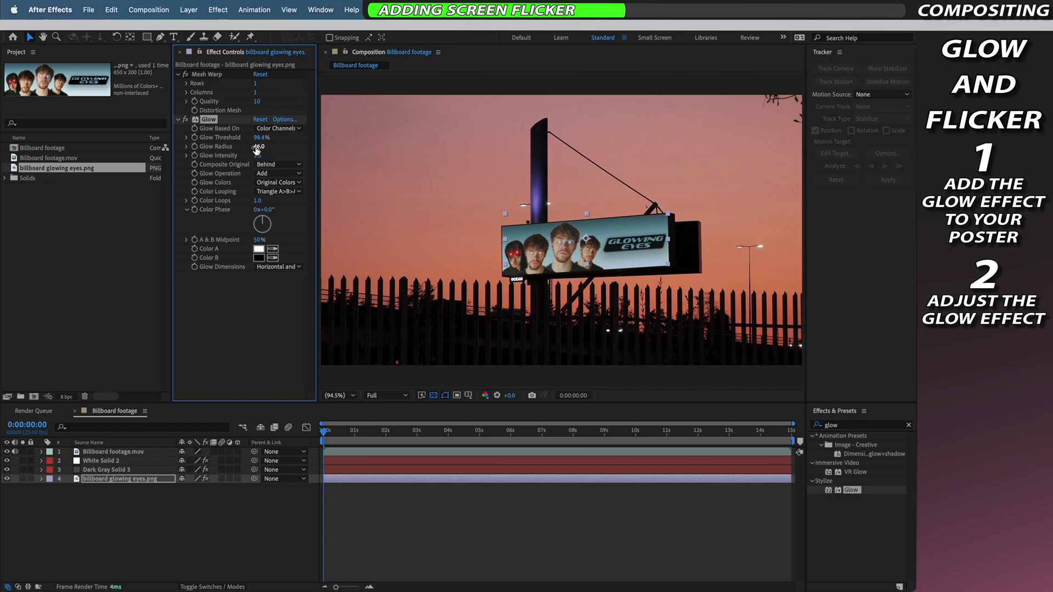
pyautogui.moveTo(260, 137); pyautogui.dragTo(235, 137)
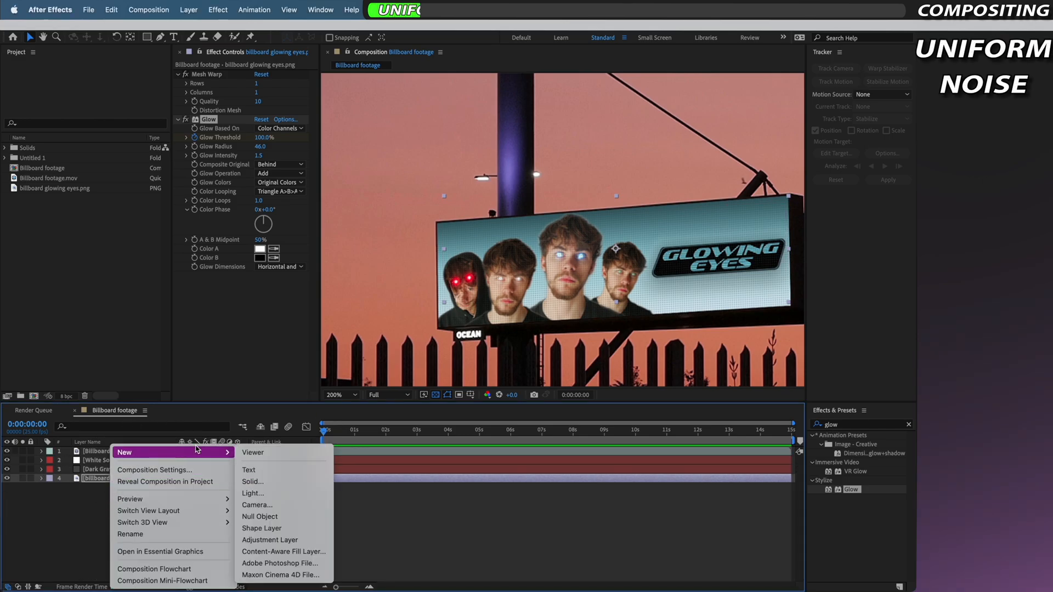
# - Add a new adjustment layer carrying the Noise effect at 8% amount
pyautogui.click(270, 539)
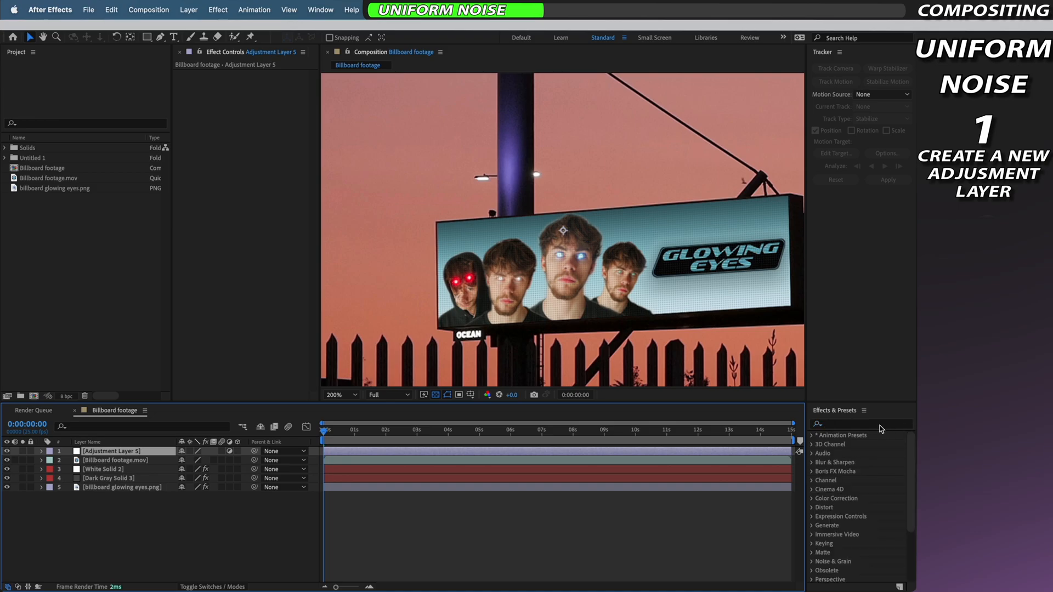
pyautogui.write('noise')
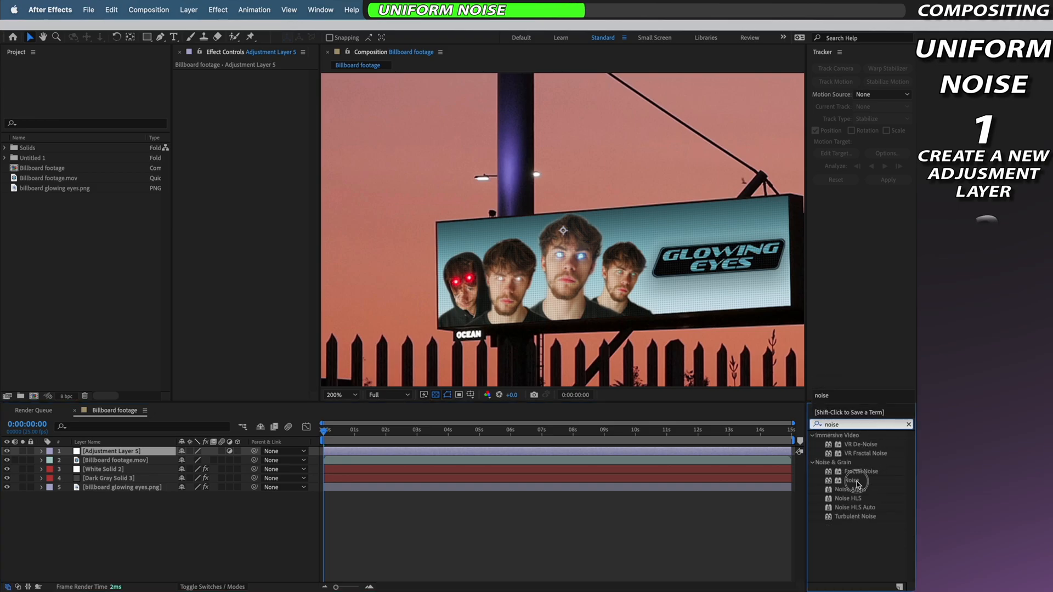
pyautogui.doubleClick(852, 480)
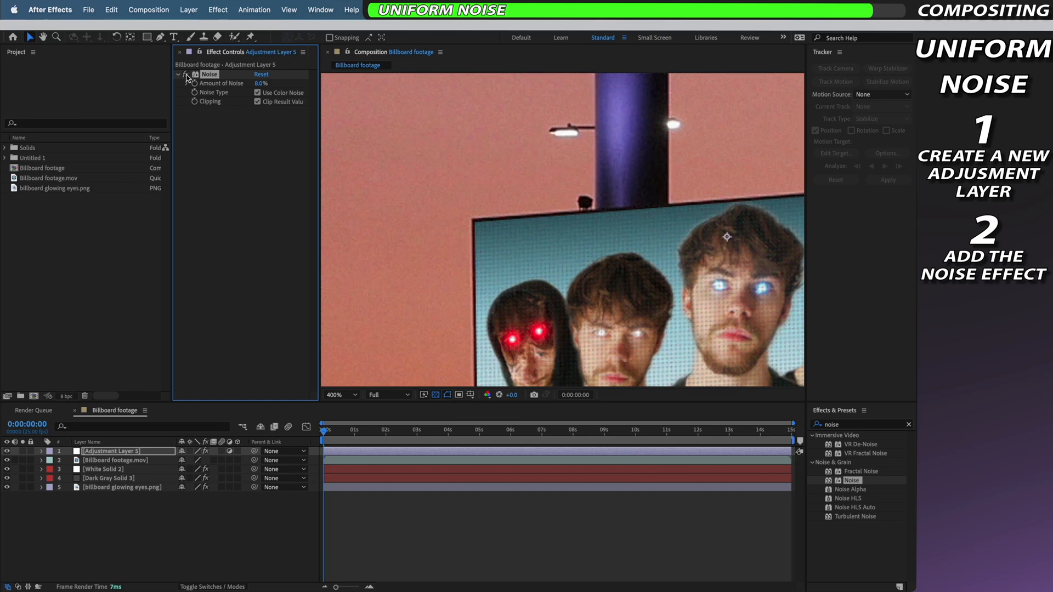
pyautogui.click(336, 394)
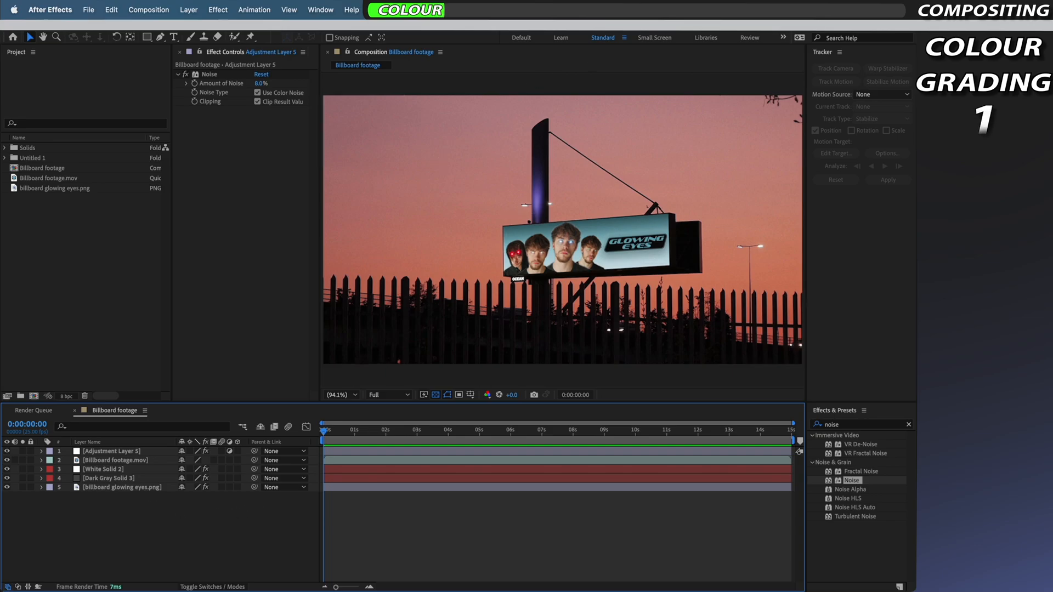
# - Switch to the Color workspace and set Lumetri Scopes to Vectorscope YUV
pyautogui.click(783, 36)
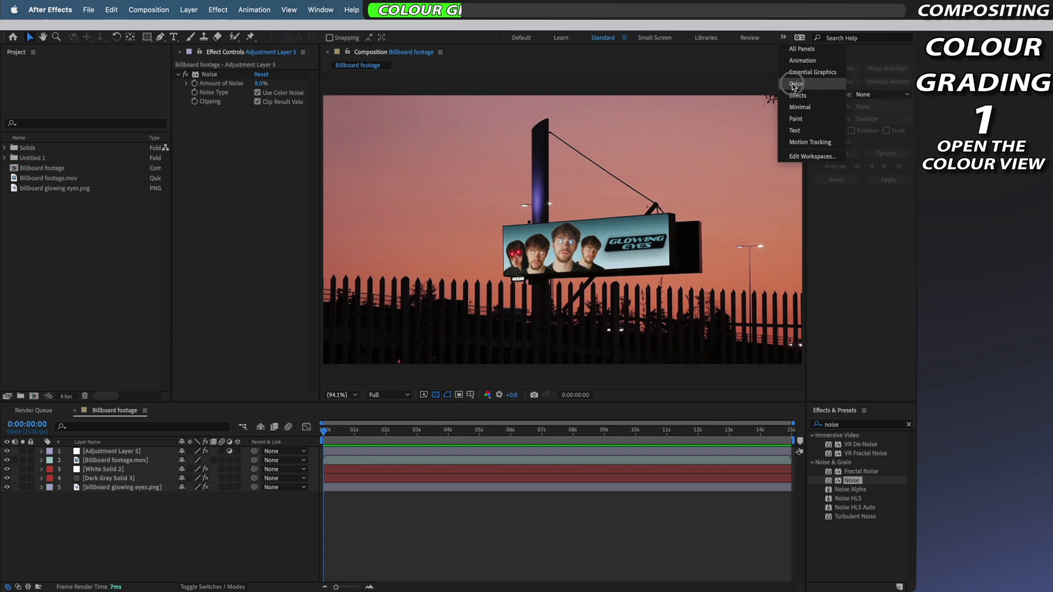
pyautogui.click(796, 83)
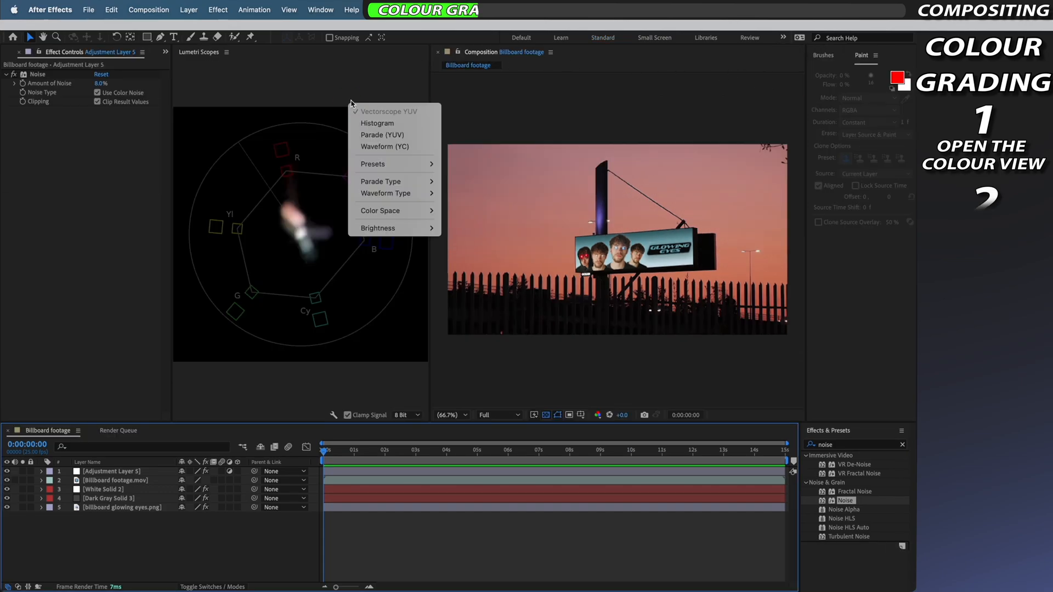
pyautogui.click(390, 111)
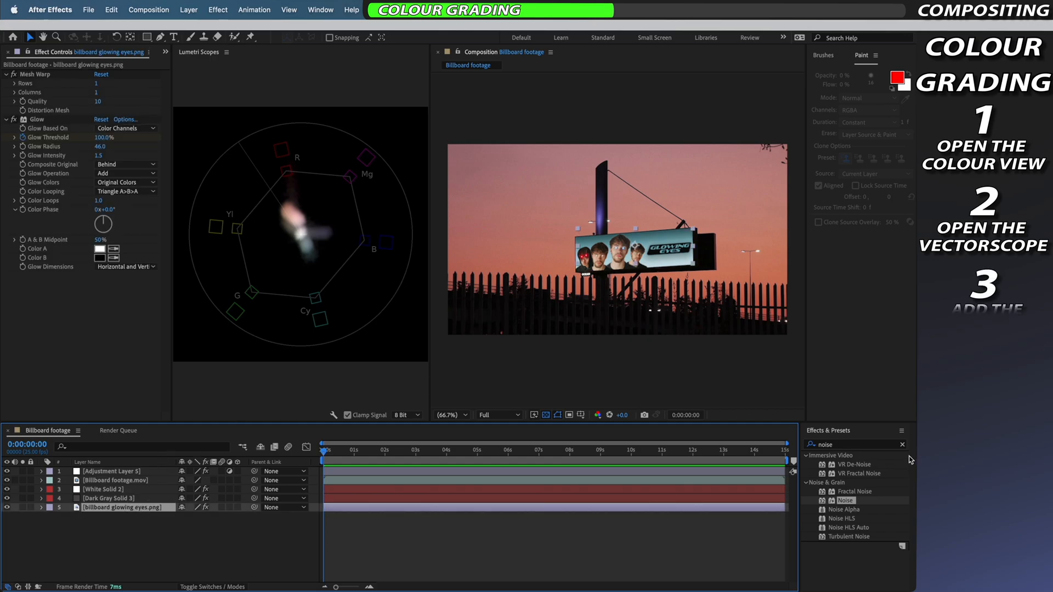
# - Apply Lumetri Color to the poster, bending RGB and red curves; Exposure 0.1, Shadows -10, Blacks -11
pyautogui.click(902, 444)
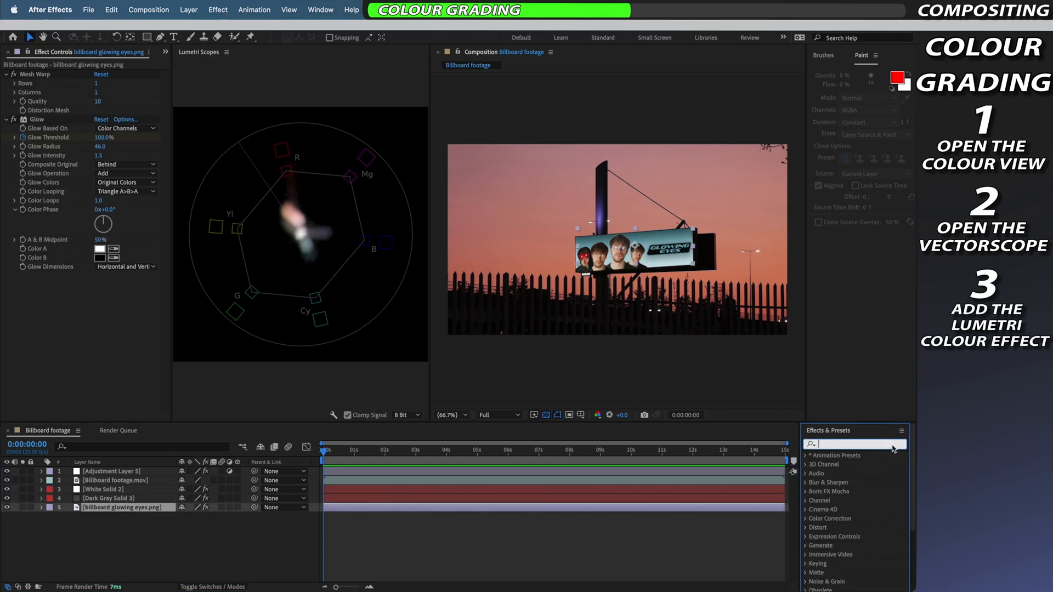
pyautogui.write('lume')
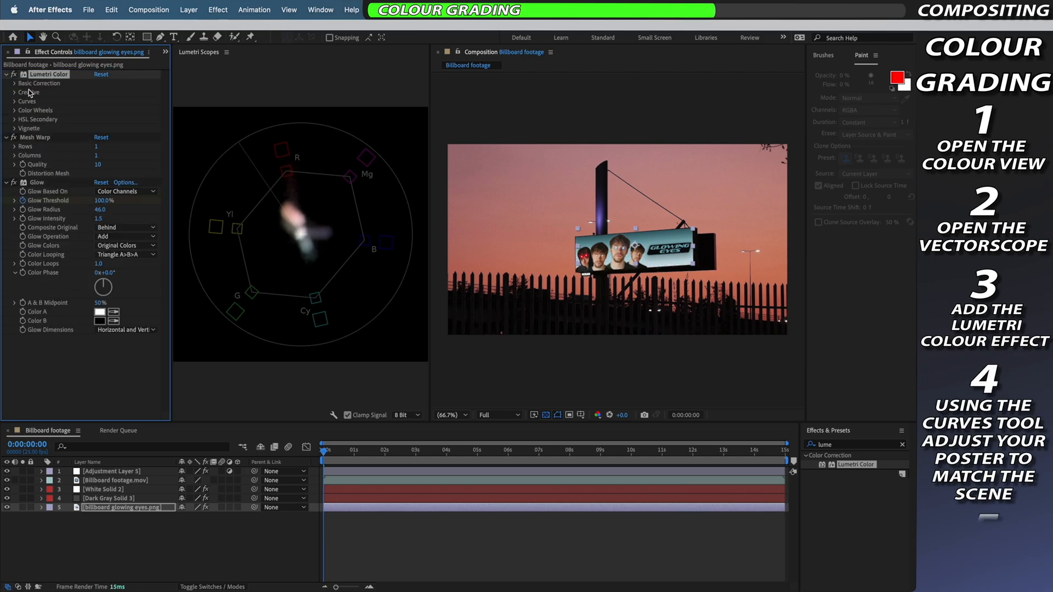
pyautogui.click(15, 92)
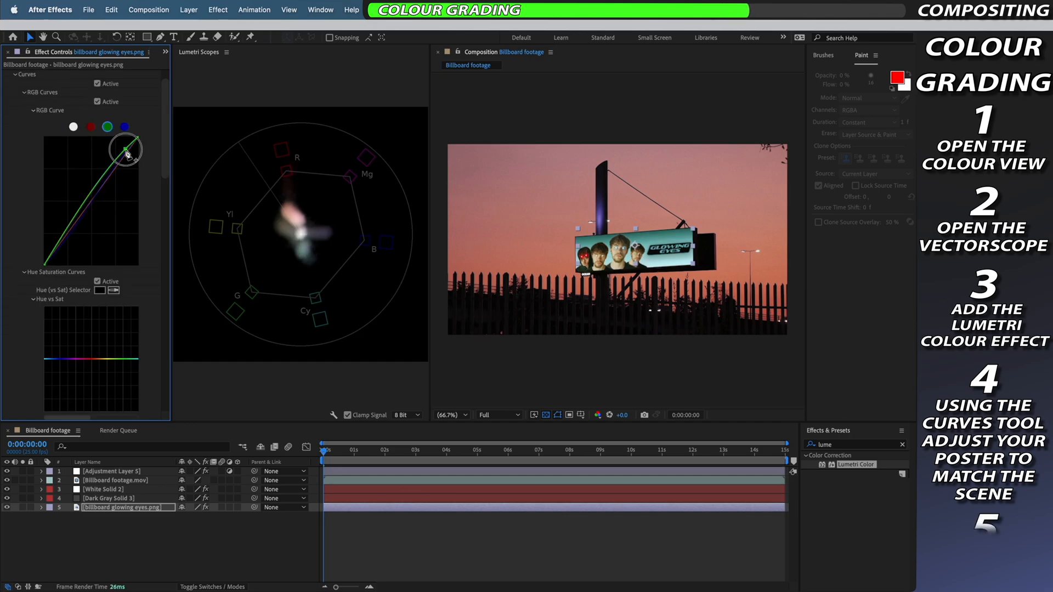
pyautogui.moveTo(126, 148); pyautogui.dragTo(138, 141)
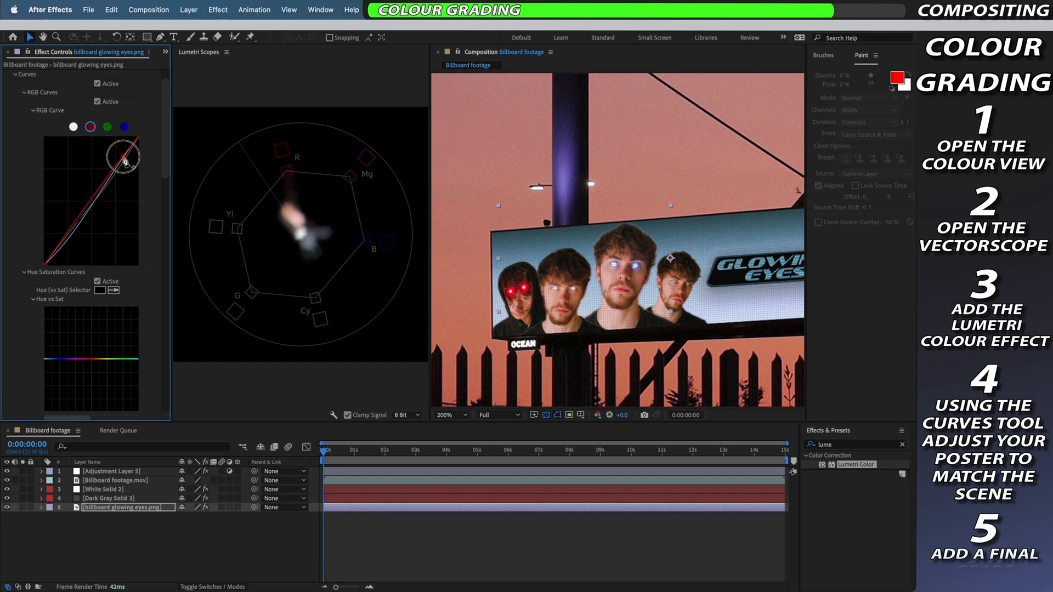
pyautogui.moveTo(125, 162); pyautogui.dragTo(71, 239)
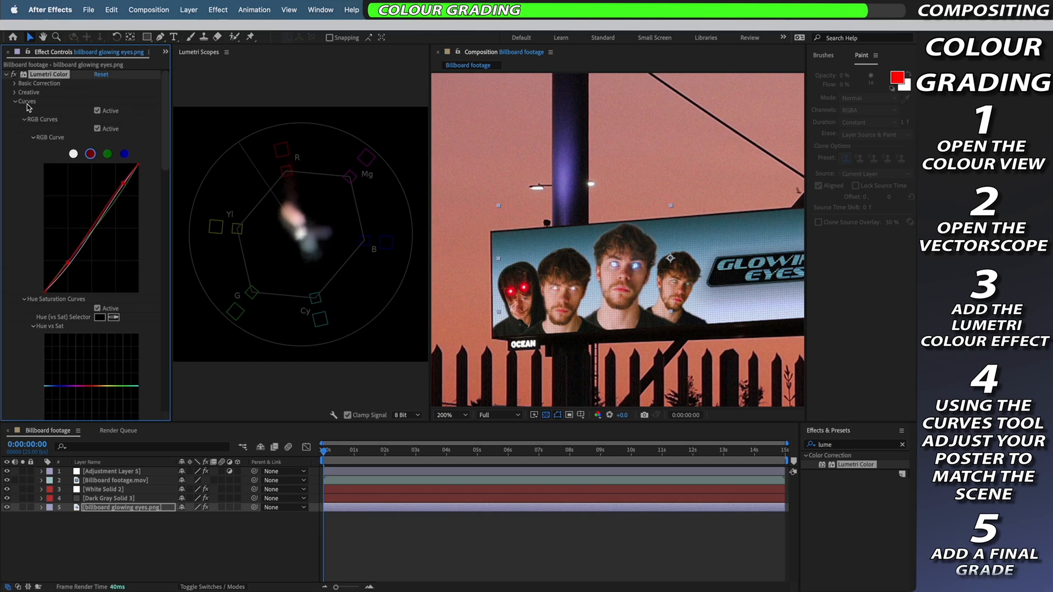
pyautogui.click(15, 83)
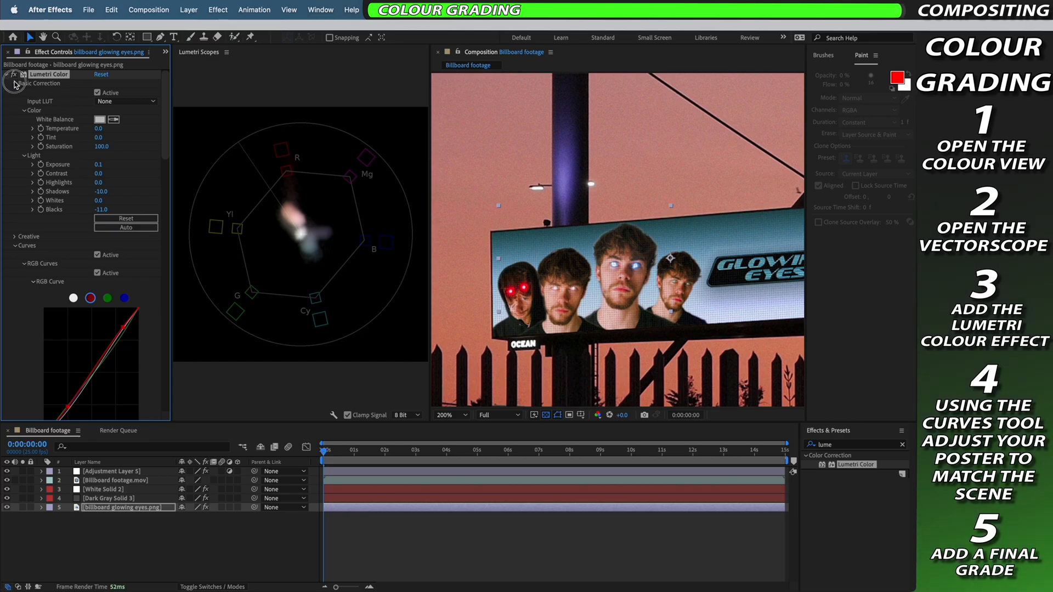
pyautogui.click(15, 83)
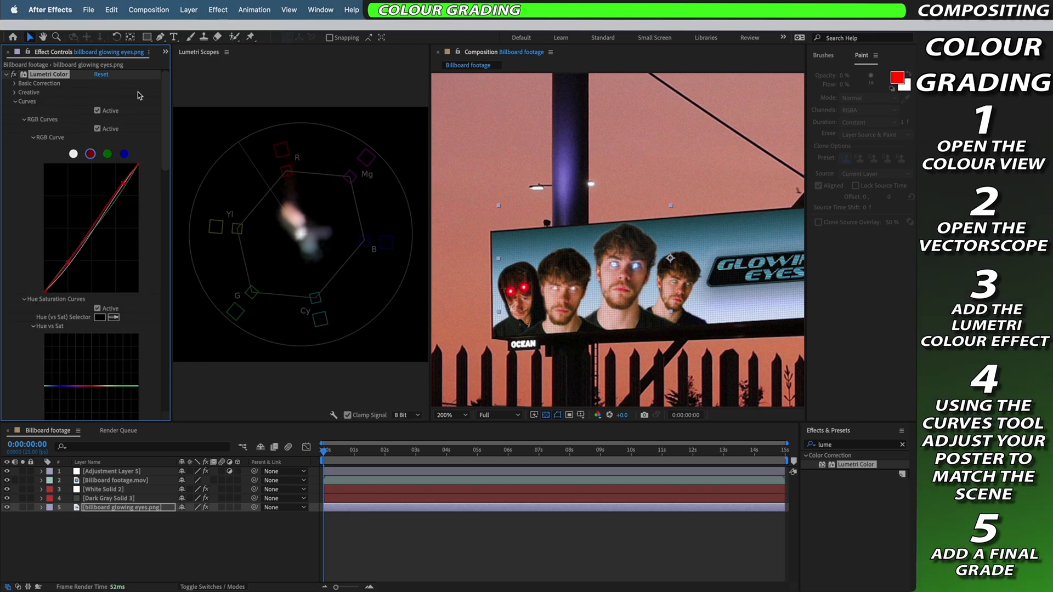